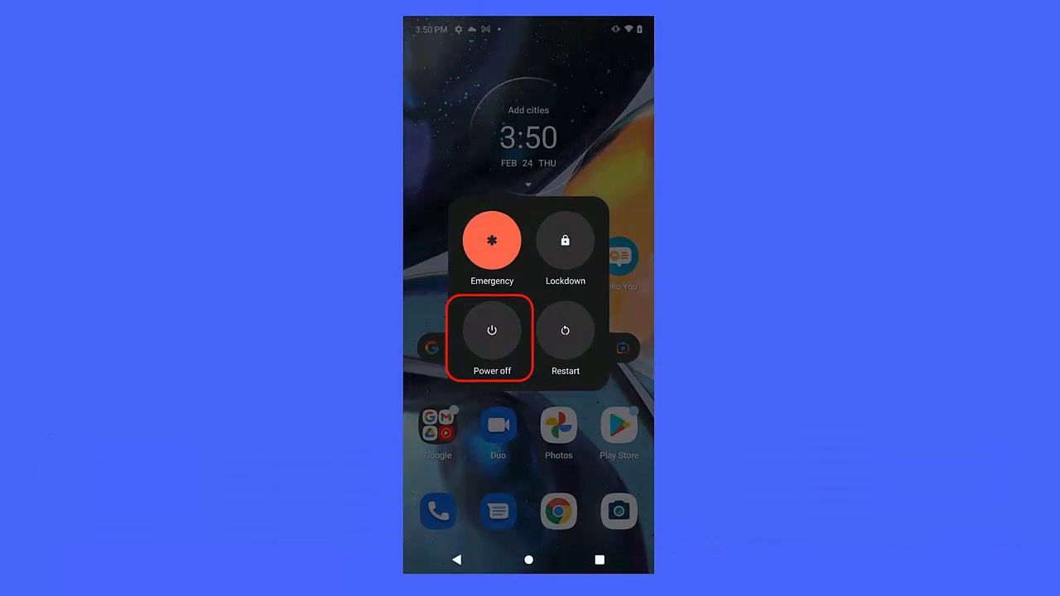
Step: Hold the power button to show the power menu with its Power off option
left_click(492, 330)
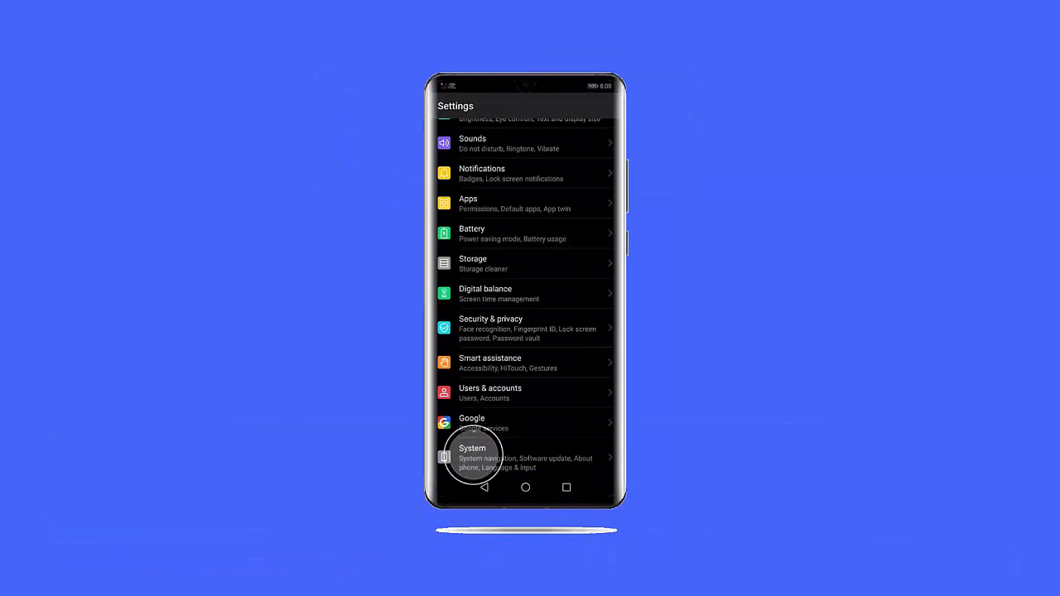
Step: Choose System from the Settings list
left_click(472, 457)
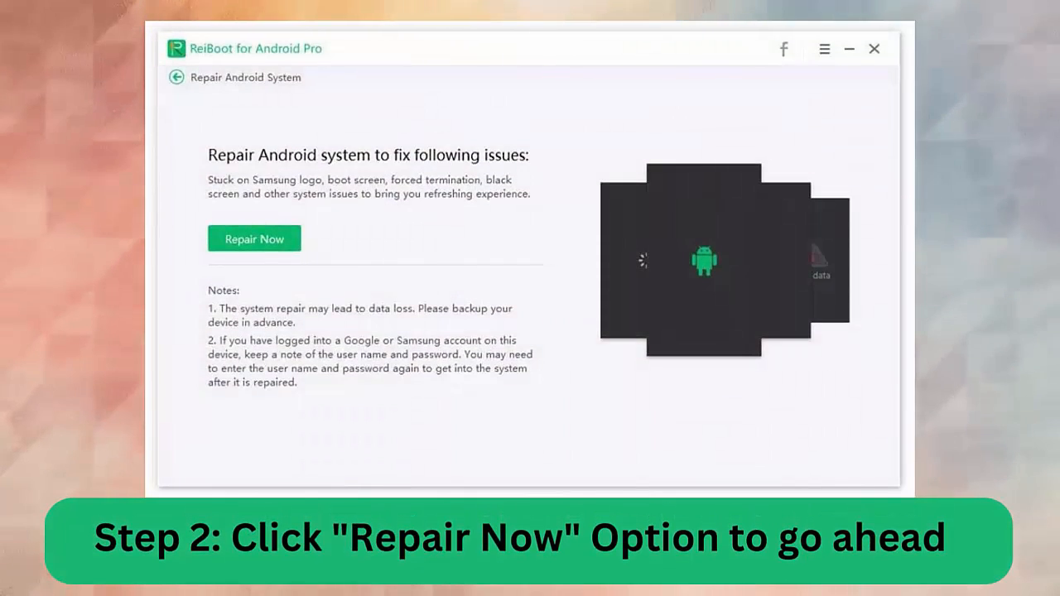
Step: Start Repair Now and confirm the device details so the firmware package begins downloading
left_click(254, 239)
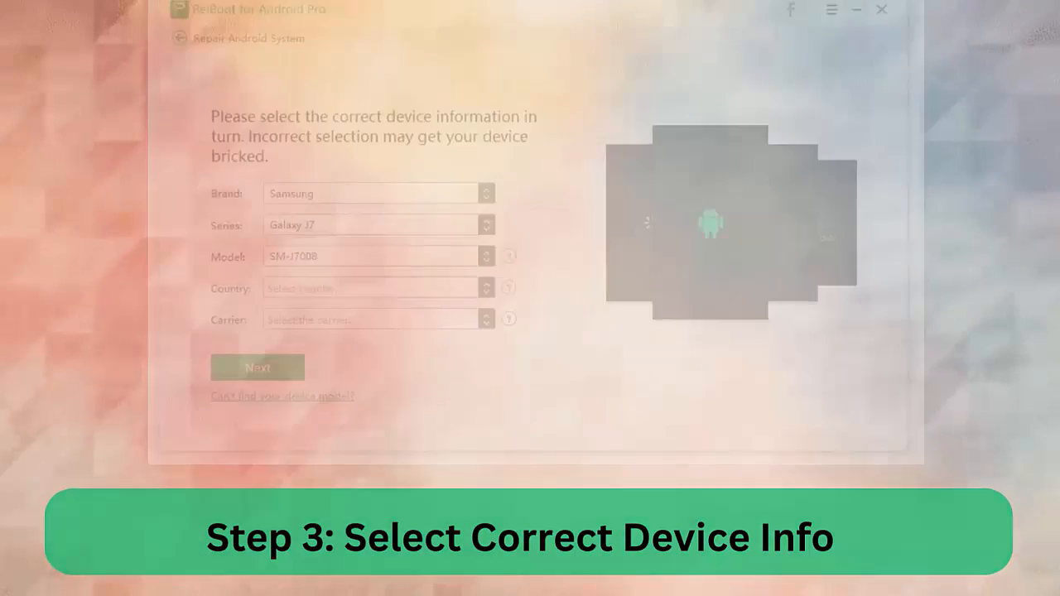
left_click(256, 368)
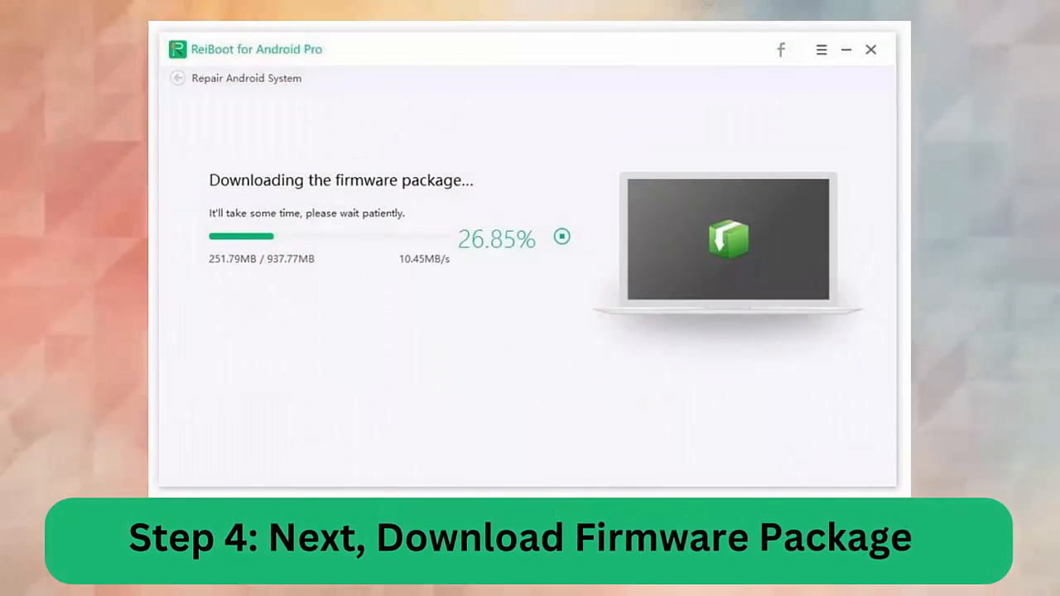